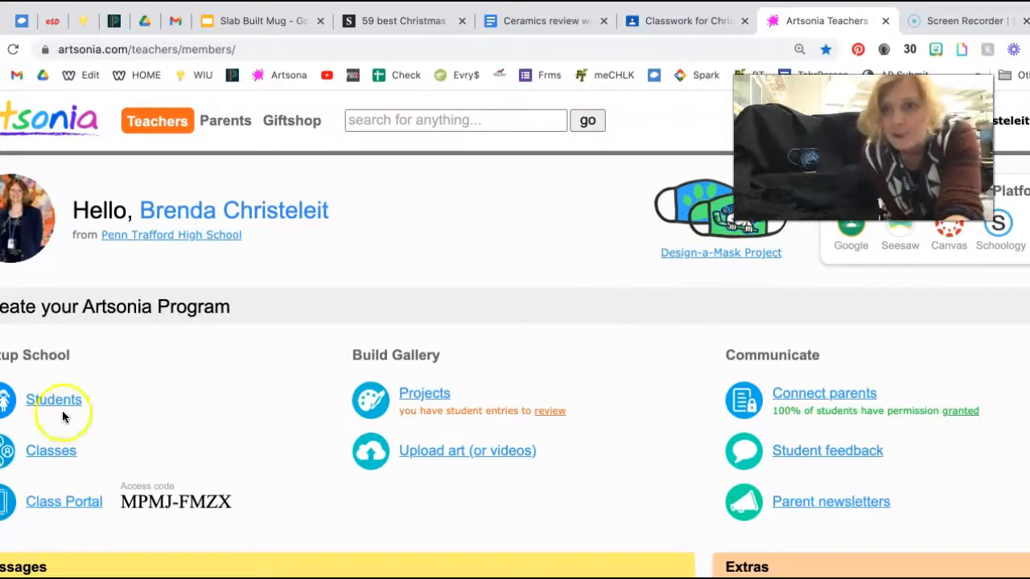
Open the student roster, filter it to grade 12, and scroll through parent permission statuses
{"action": "left_click", "coordinate": [54, 399]}
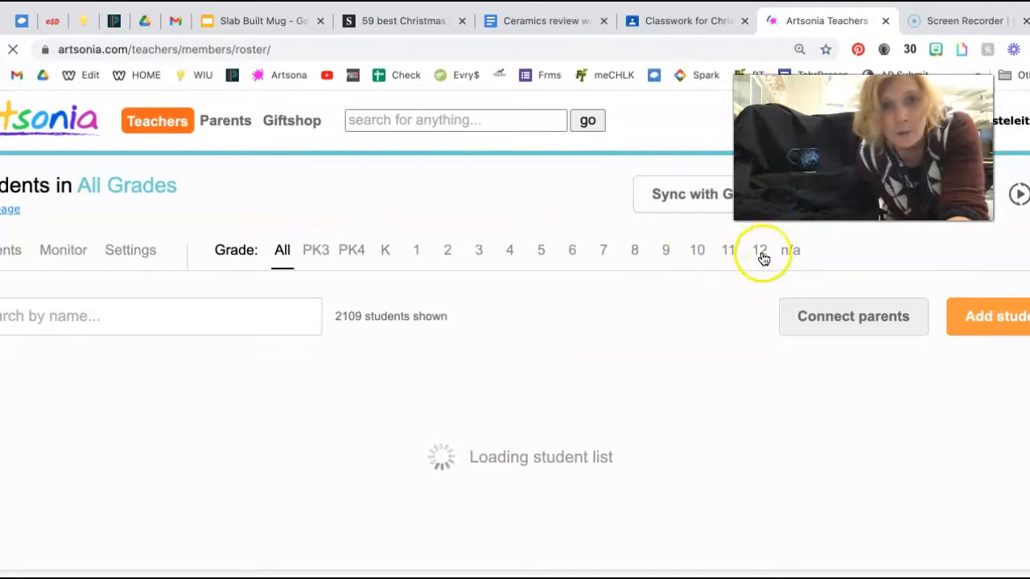
{"action": "left_click", "coordinate": [759, 250]}
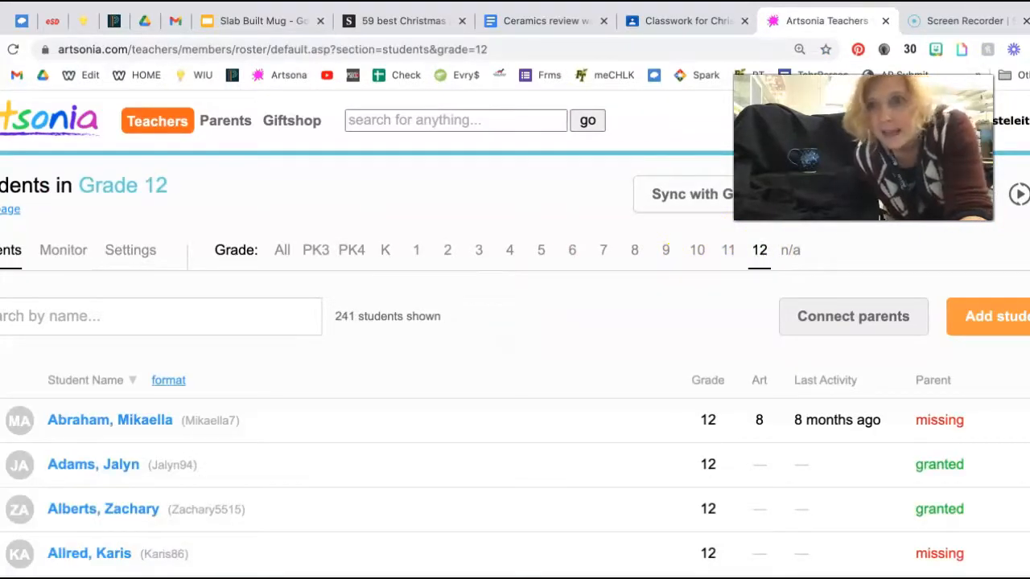
{"action": "scroll", "scroll_direction": "down", "scroll_amount": 3}
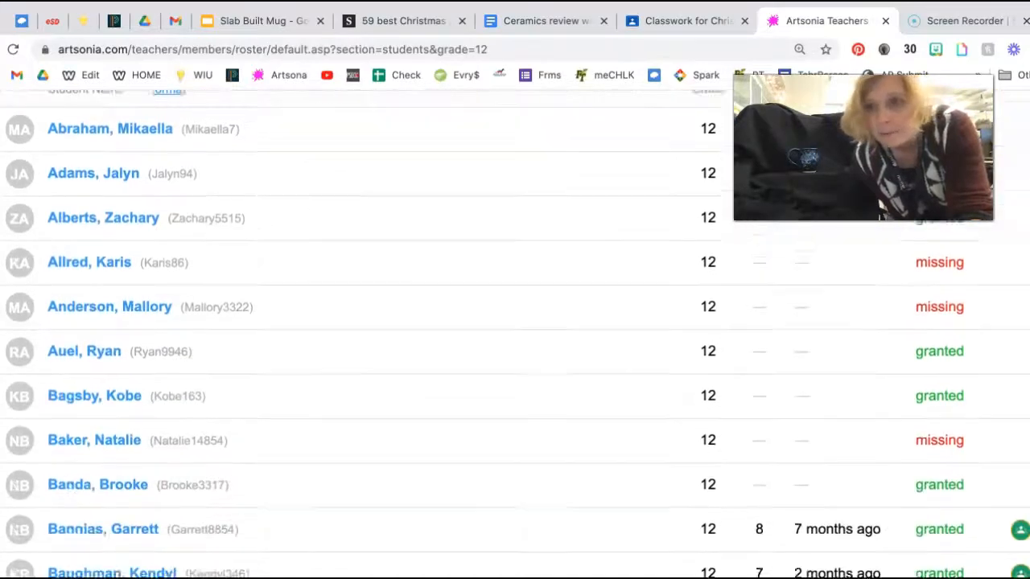
{"action": "scroll", "scroll_direction": "down", "scroll_amount": 3}
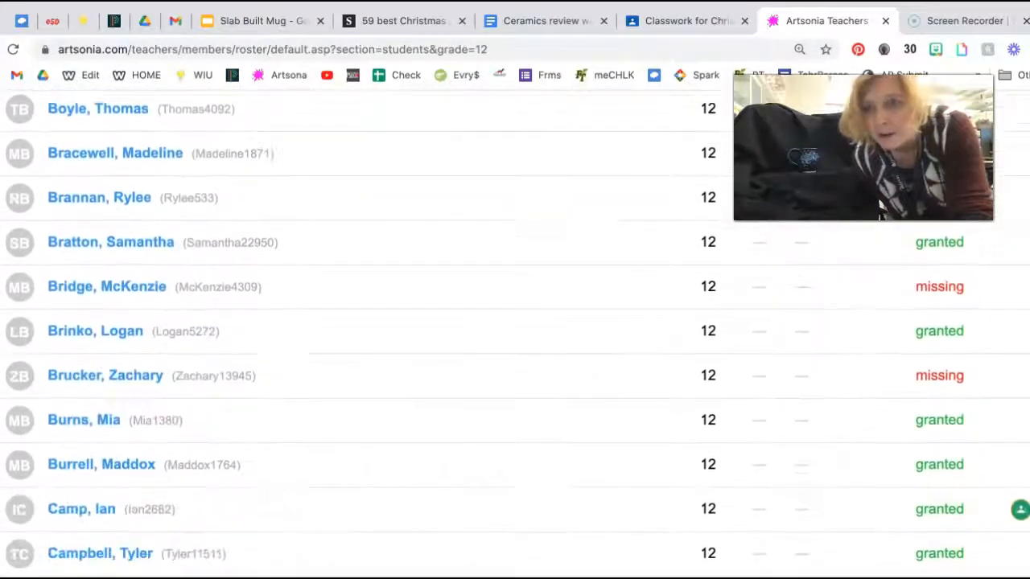
{"action": "scroll", "scroll_direction": "down", "scroll_amount": 3}
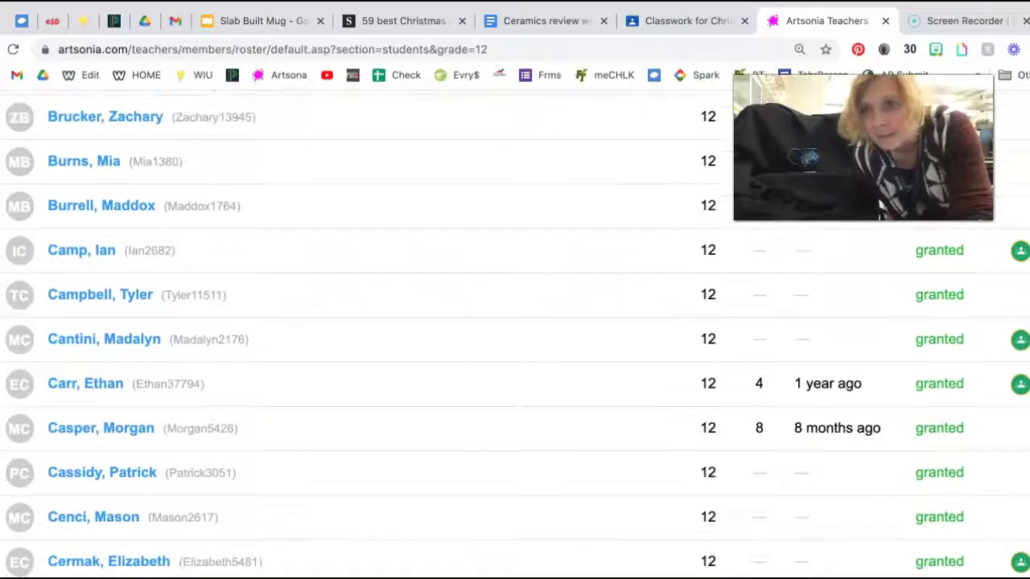
{"action": "scroll", "scroll_direction": "down", "scroll_amount": 3}
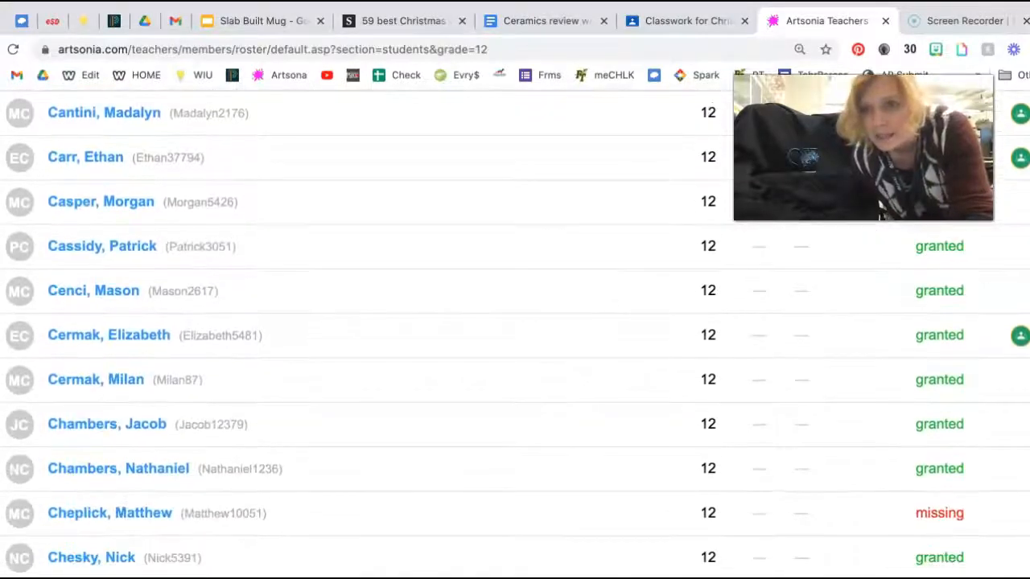
{"action": "mouse_move", "coordinate": [97, 205]}
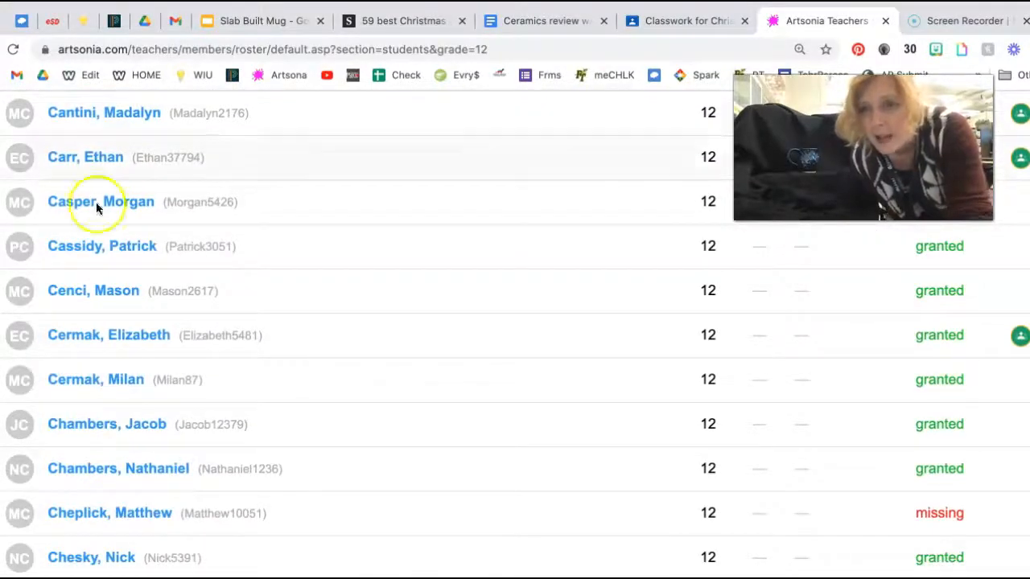
{"action": "mouse_move", "coordinate": [125, 291]}
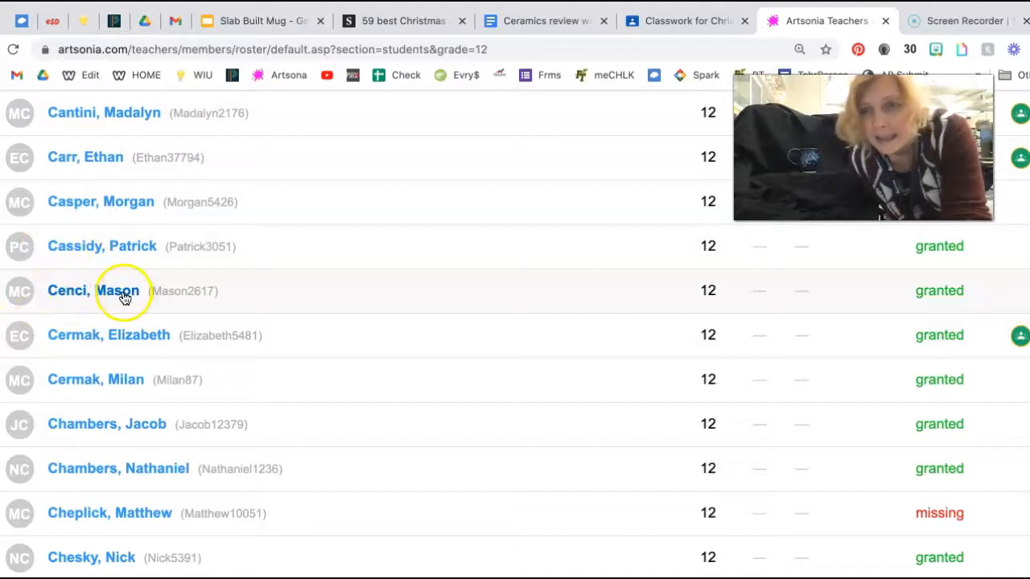
Open a grade 12 student's portfolio and browse their artwork cards with project and upload details
{"action": "left_click", "coordinate": [94, 290]}
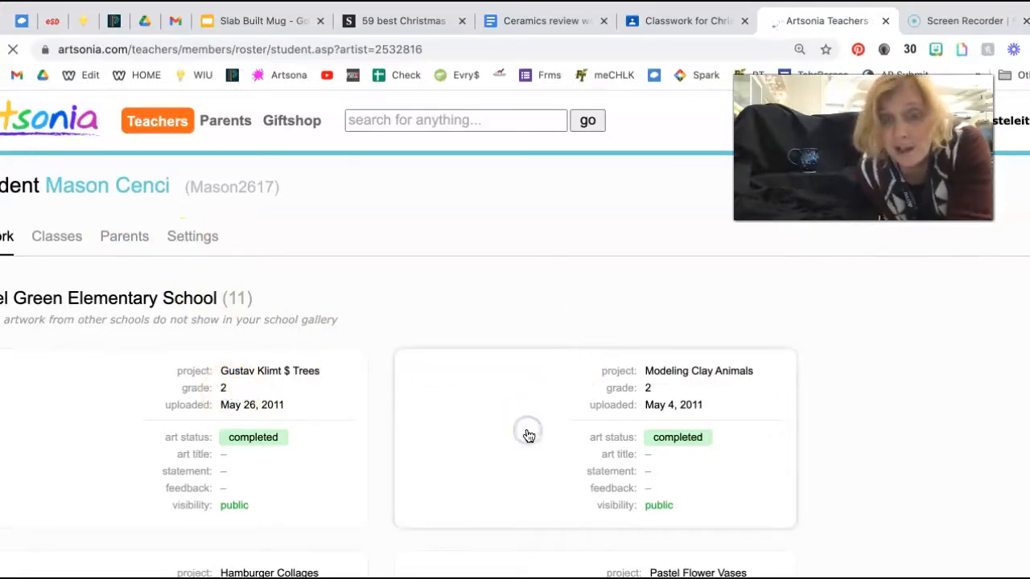
{"action": "left_click", "coordinate": [528, 434]}
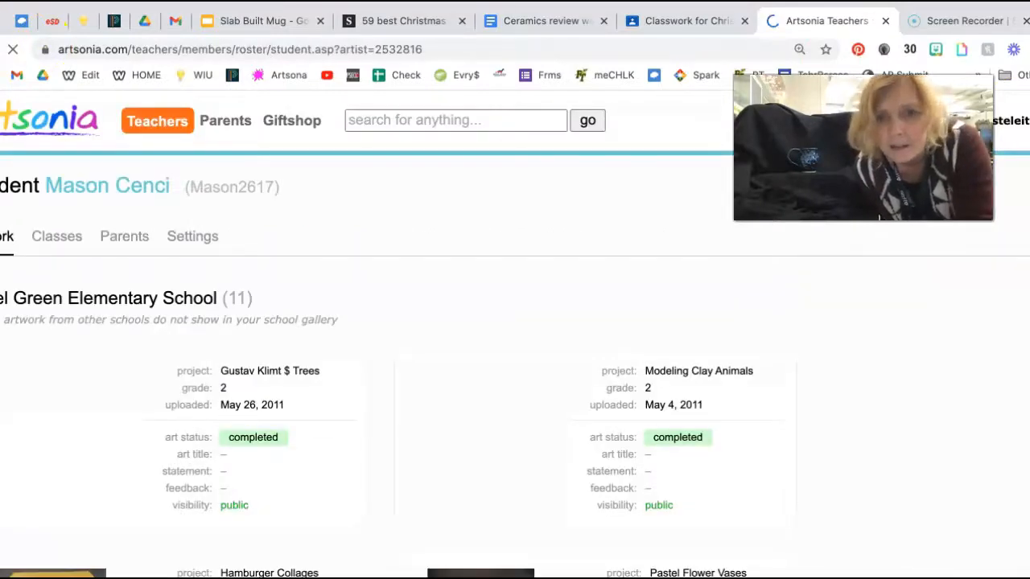
{"action": "scroll", "scroll_direction": "down", "scroll_amount": 3}
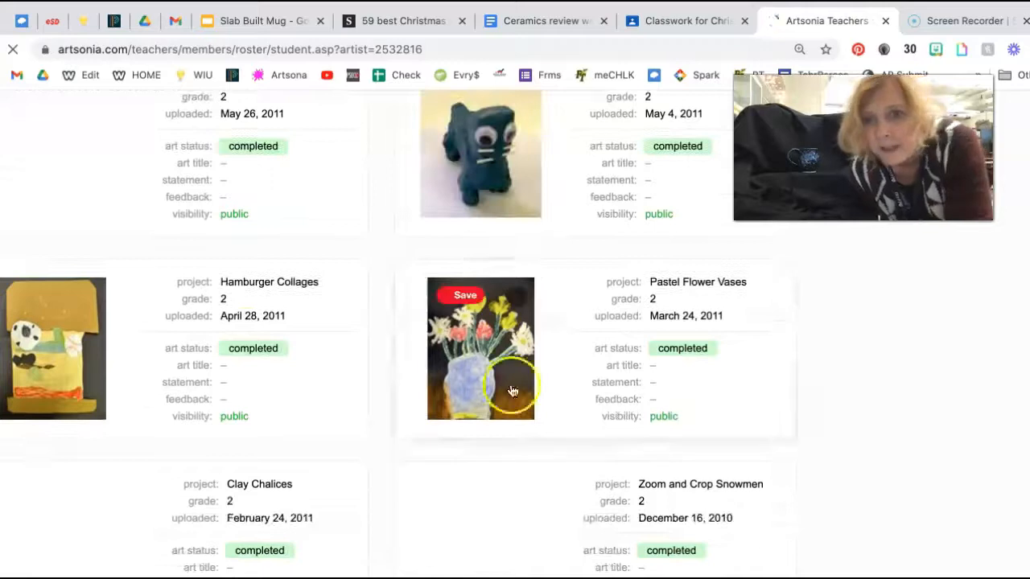
{"action": "mouse_move", "coordinate": [80, 376]}
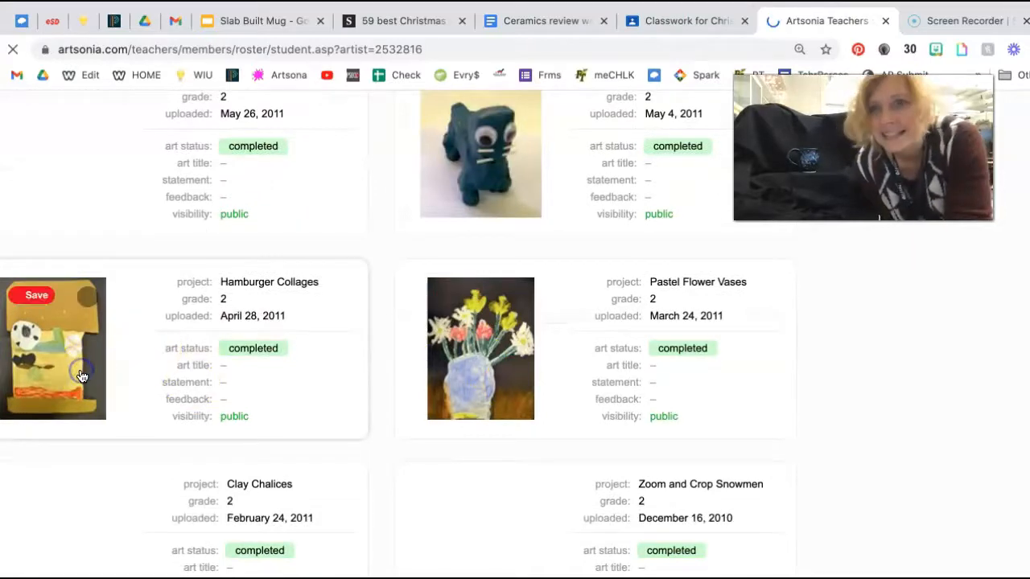
{"action": "left_click", "coordinate": [36, 295]}
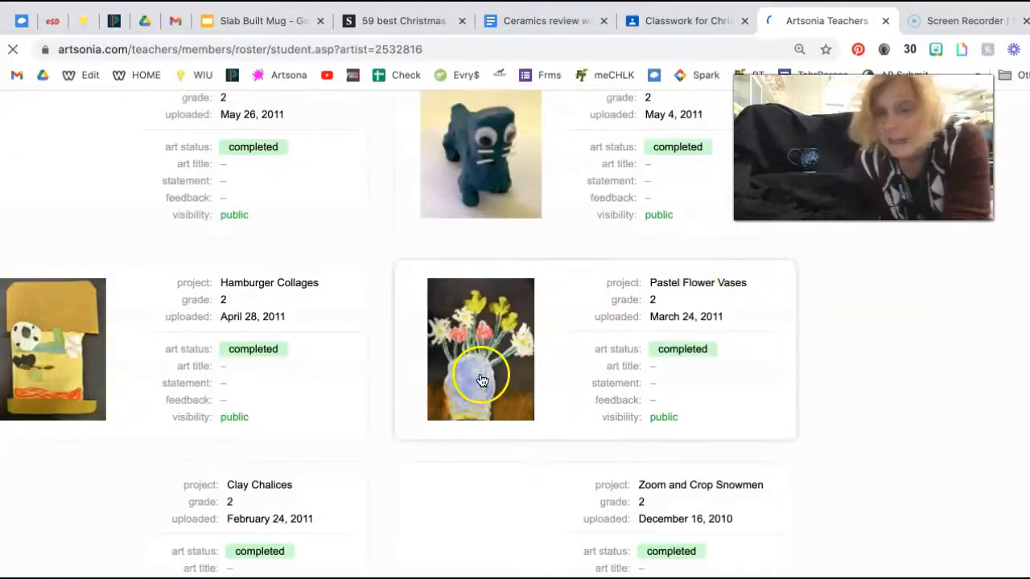
{"action": "mouse_move", "coordinate": [523, 360]}
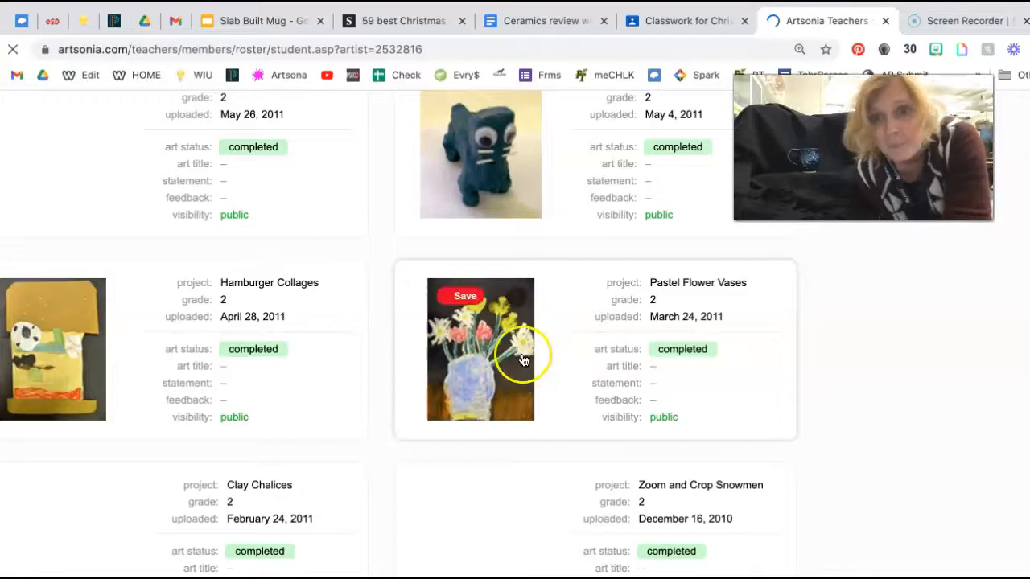
{"action": "mouse_move", "coordinate": [656, 304]}
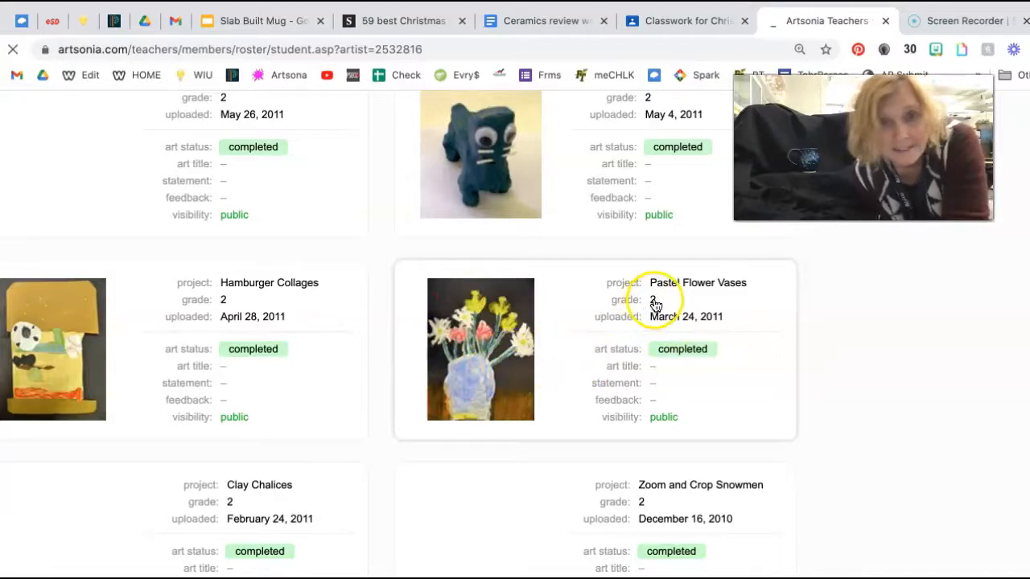
{"action": "mouse_move", "coordinate": [712, 330]}
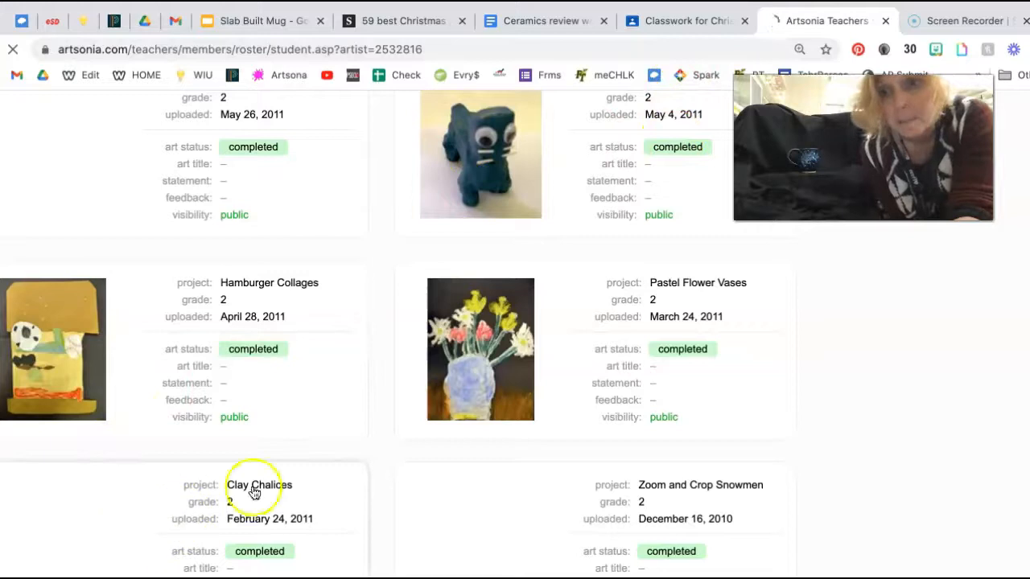
{"action": "mouse_move", "coordinate": [348, 473]}
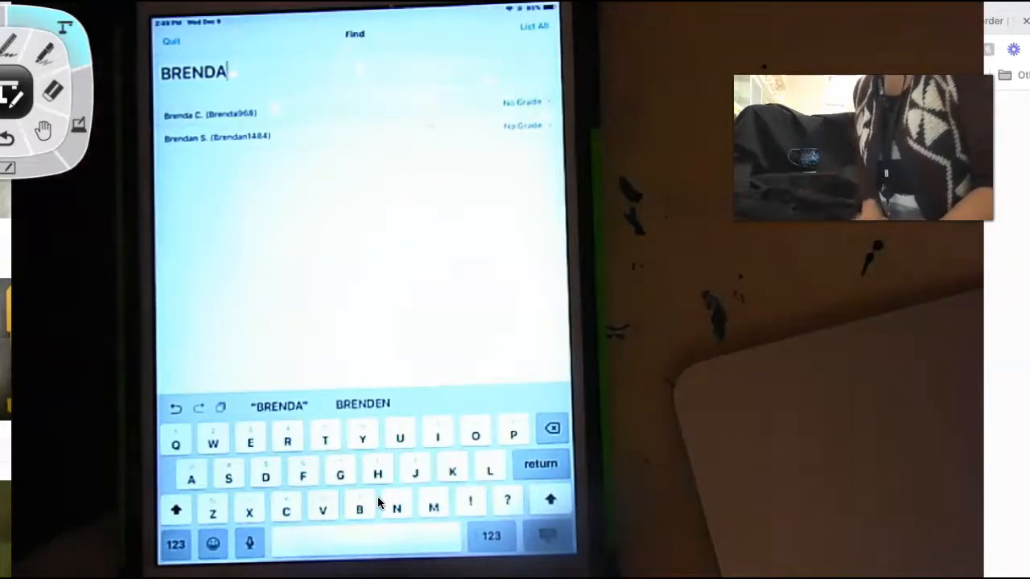
{"action": "left_click", "coordinate": [209, 113]}
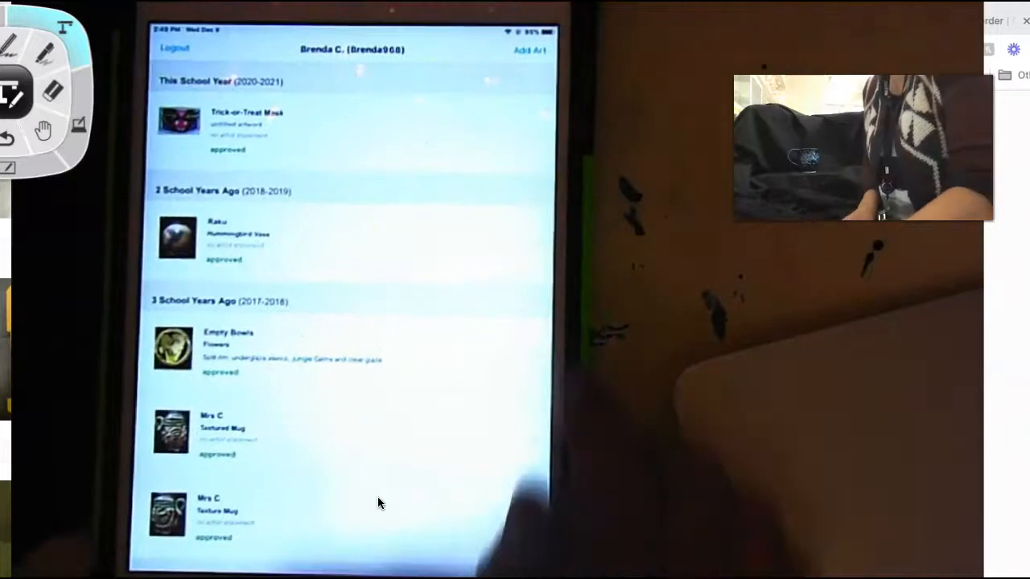